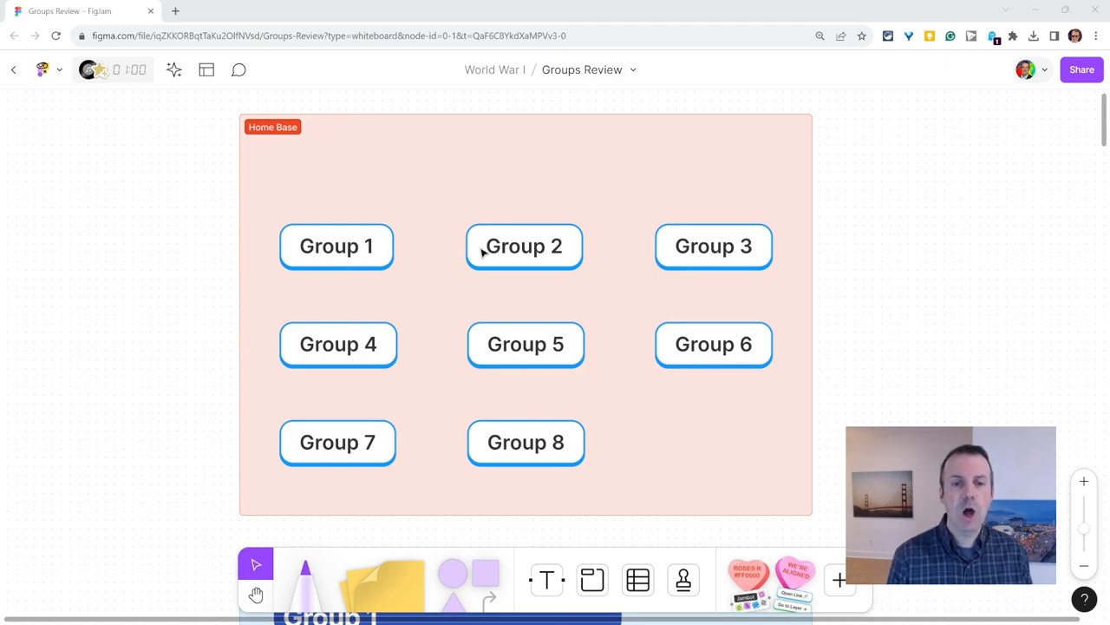
mouse_move(600, 347)
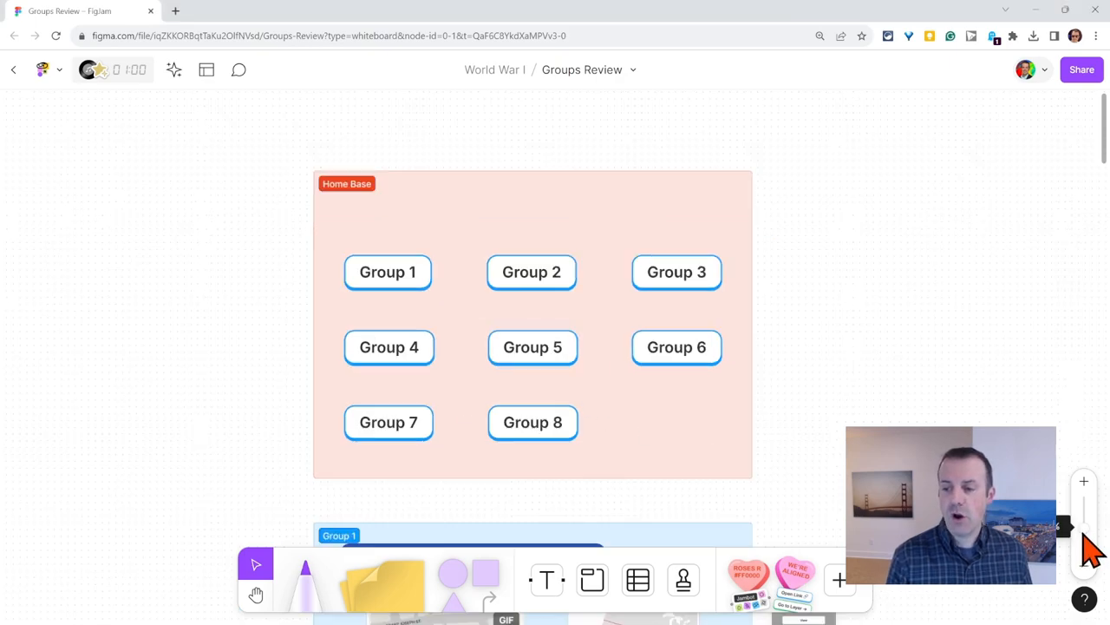
Scroll the board and jump back to the Home Base section
scroll(down, 3)
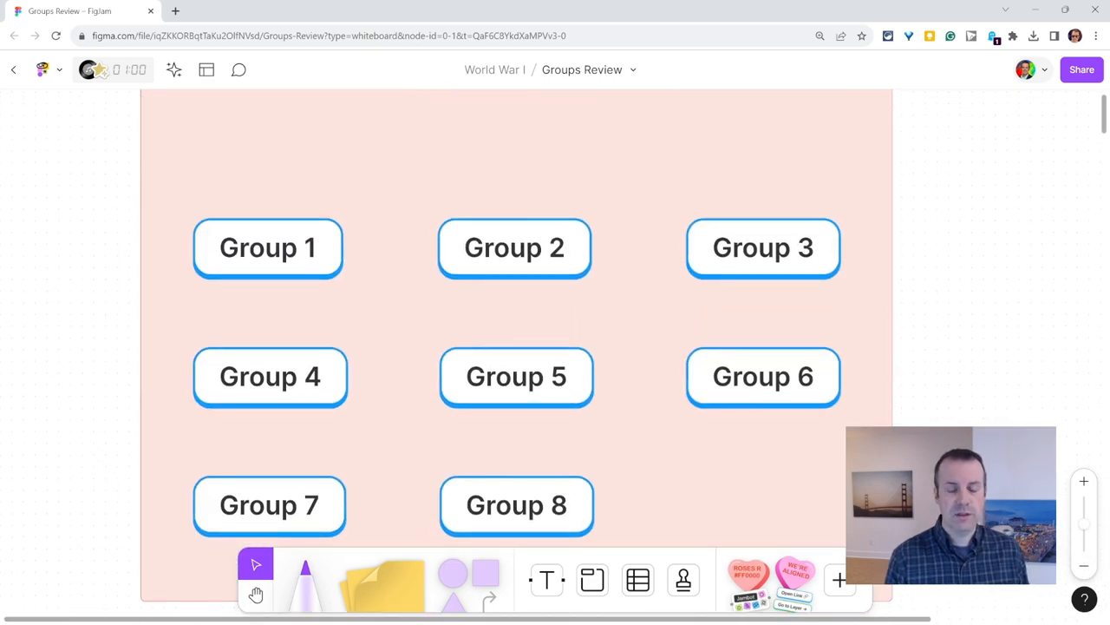
mouse_move(1084, 569)
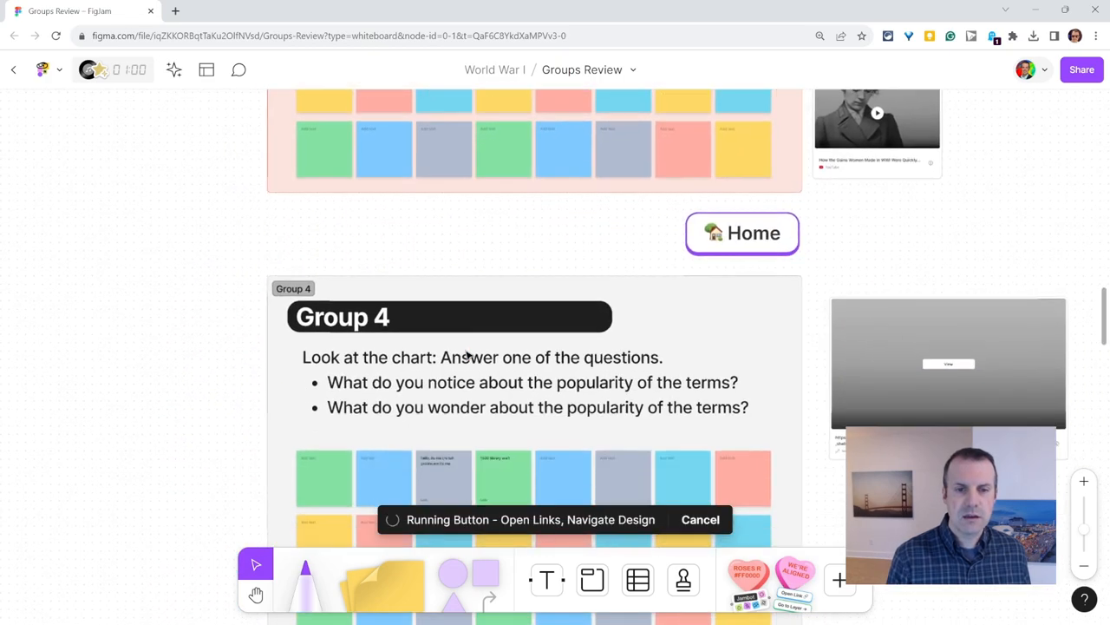
scroll(down, 3)
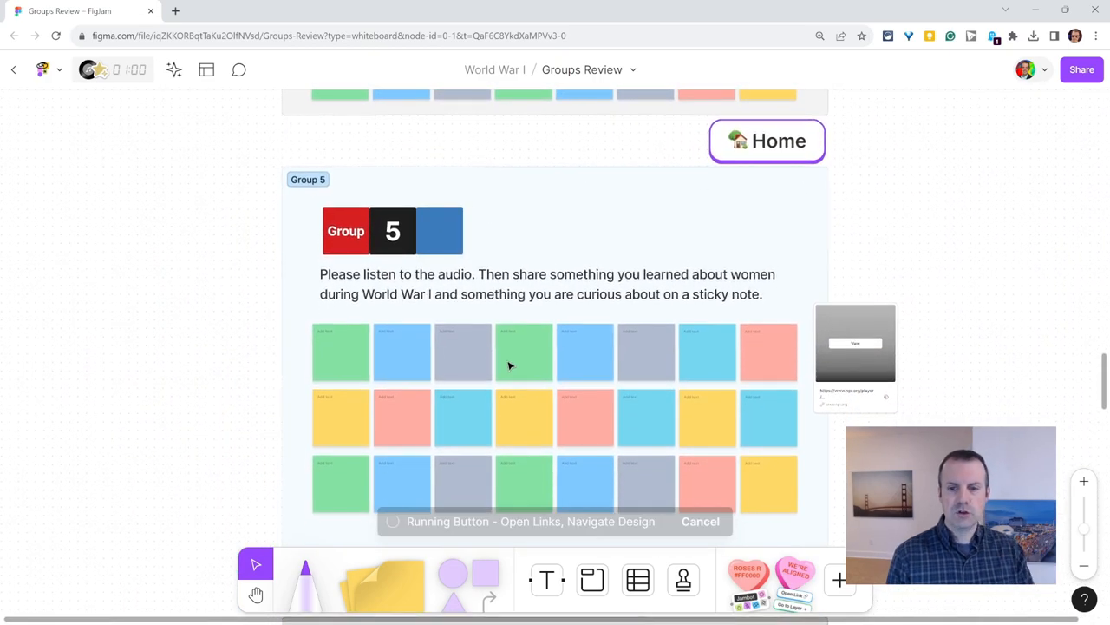
scroll(down, 3)
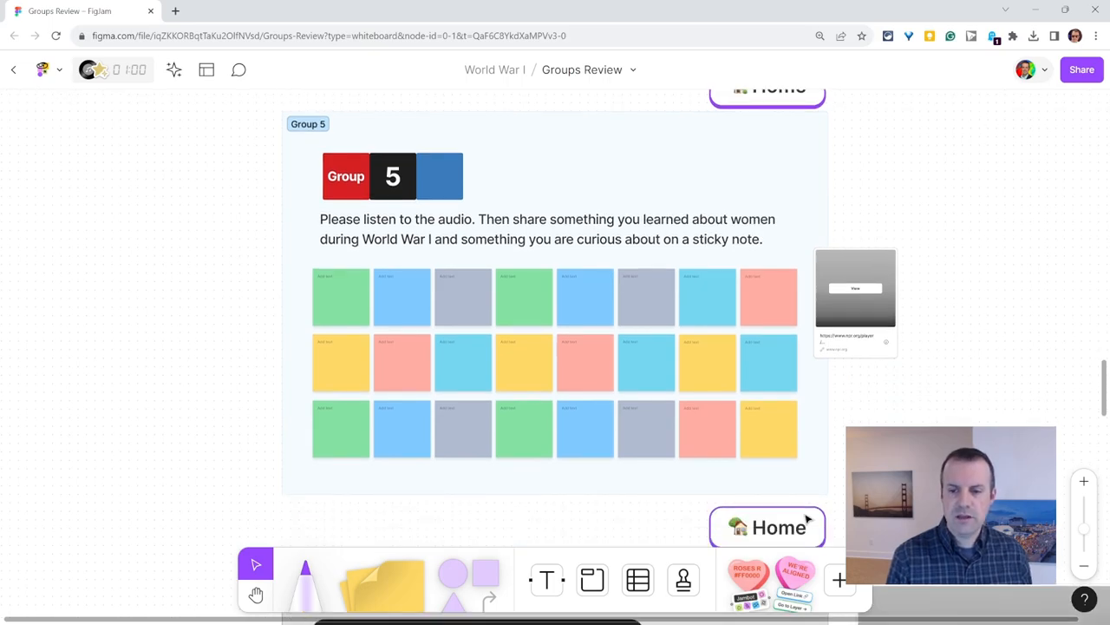
click(766, 527)
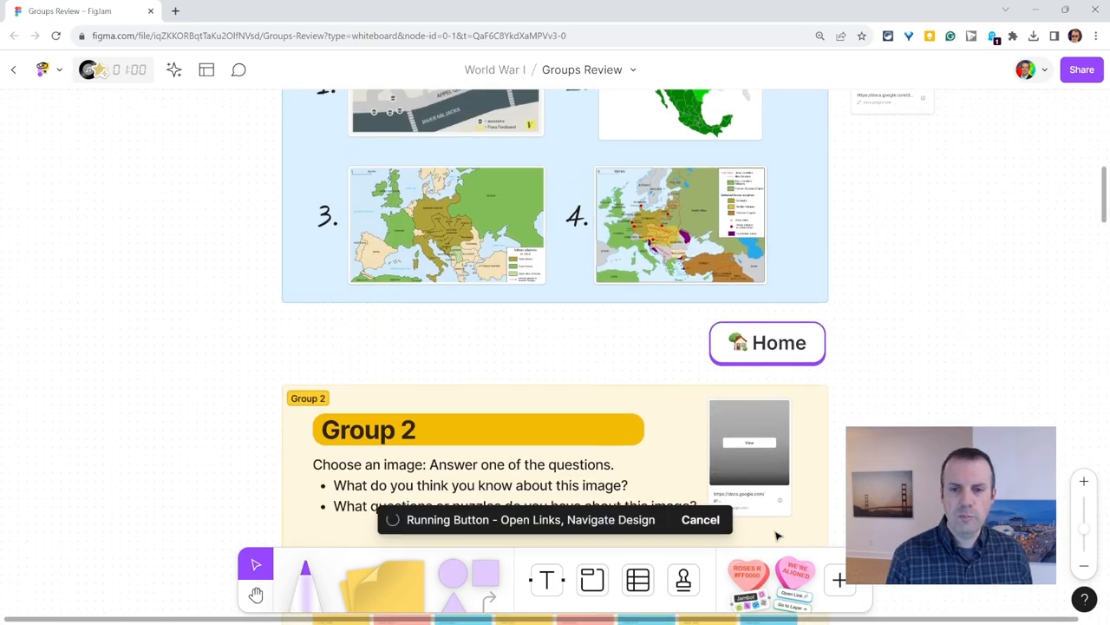
click(767, 342)
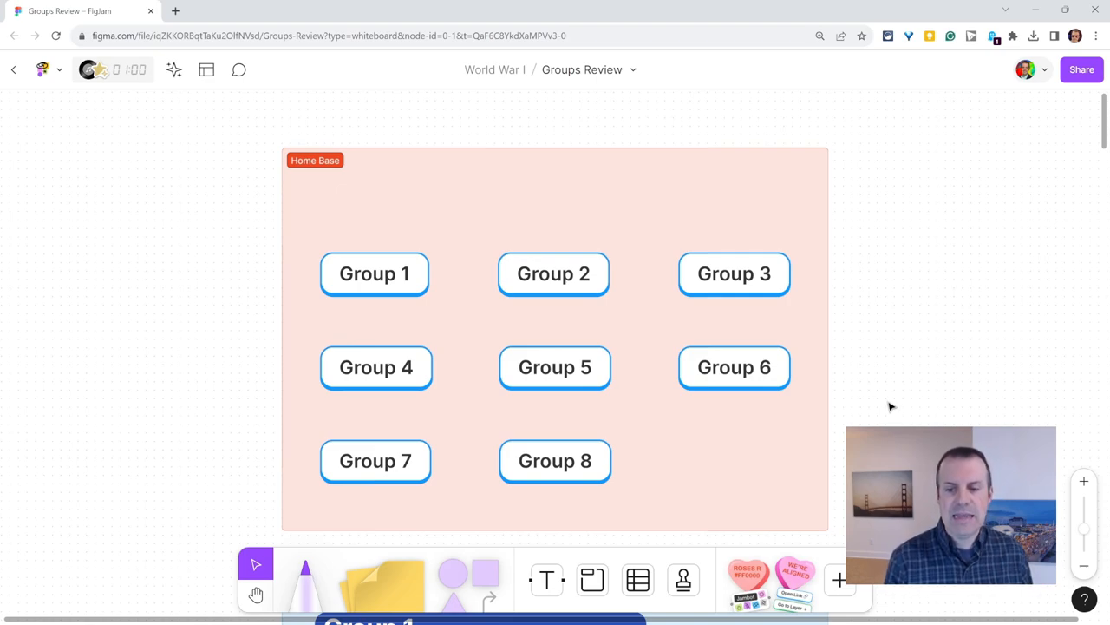
mouse_move(875, 402)
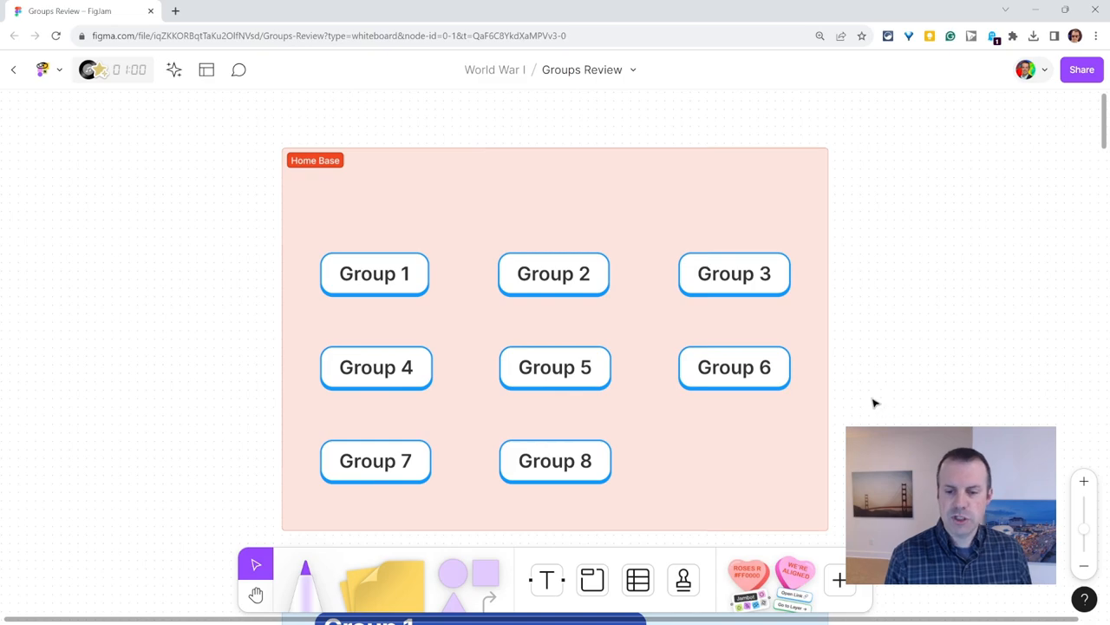
mouse_move(840, 580)
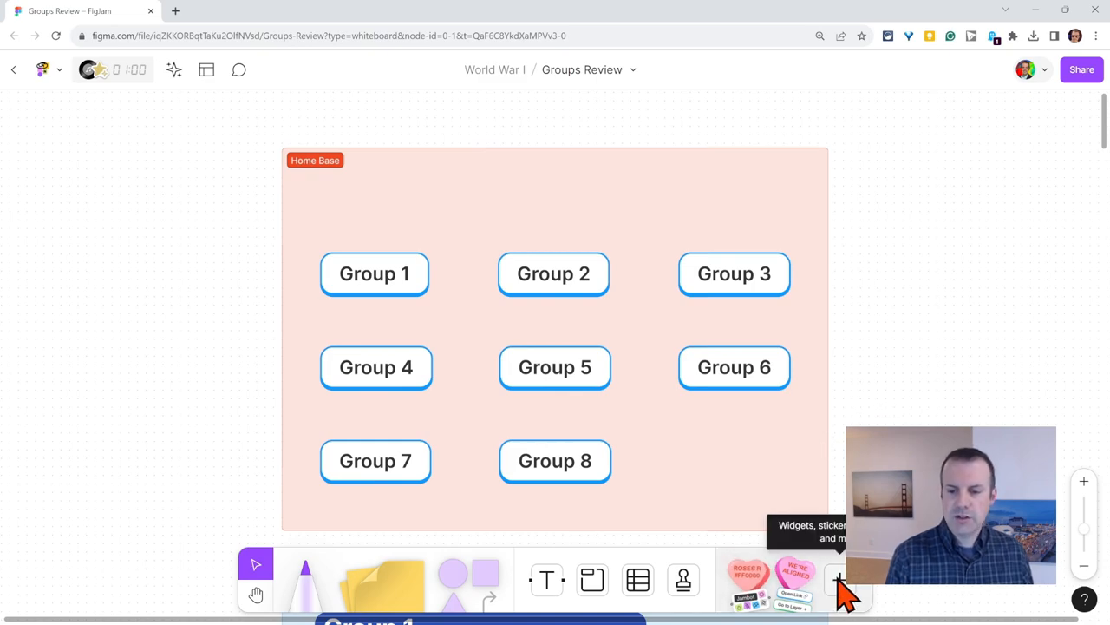
Search the widget library for 'button' and place the Open Links, Navigate button widget
click(840, 579)
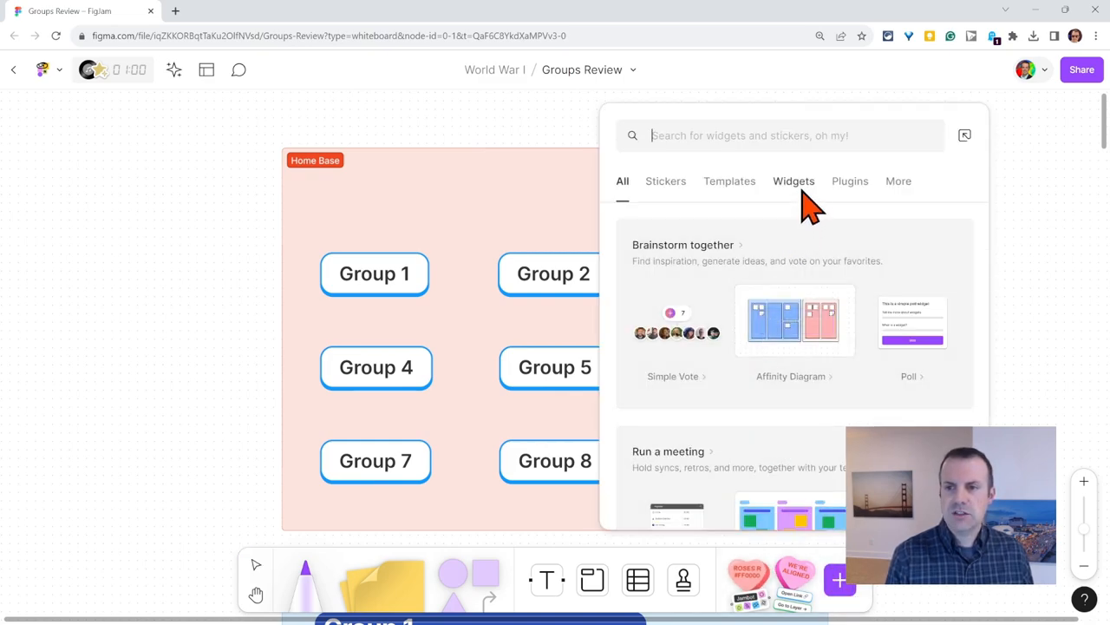
click(795, 180)
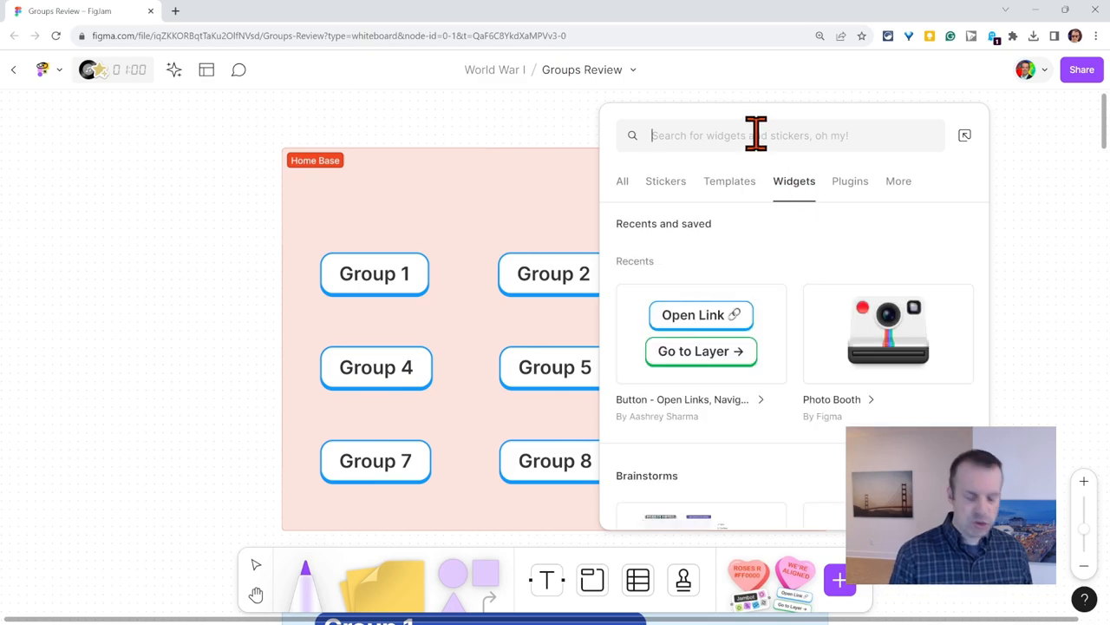
text(button)
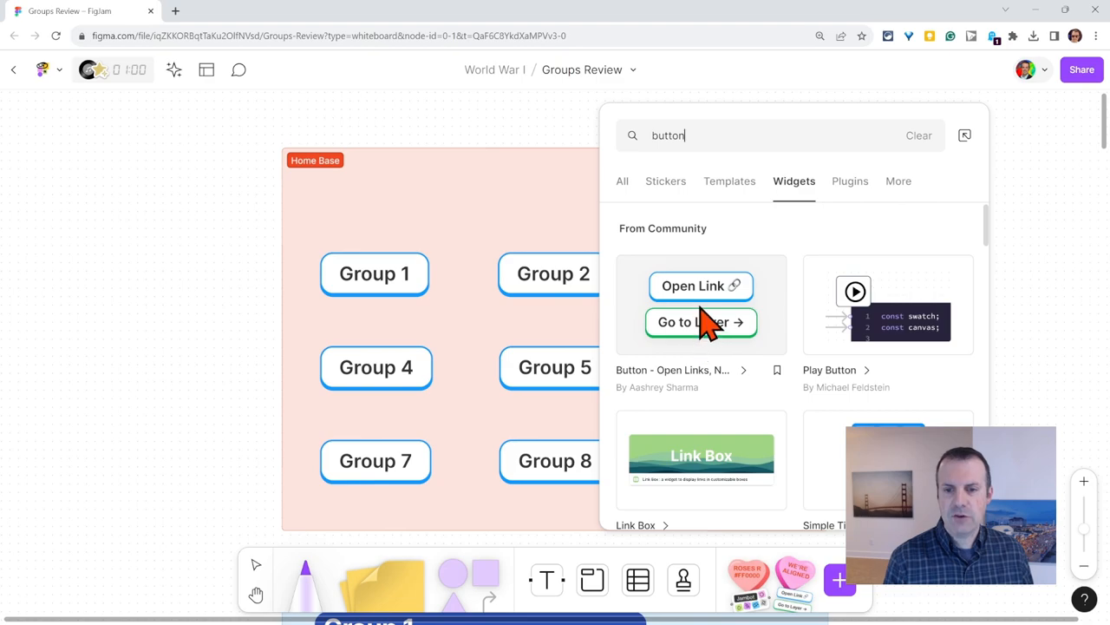
click(701, 304)
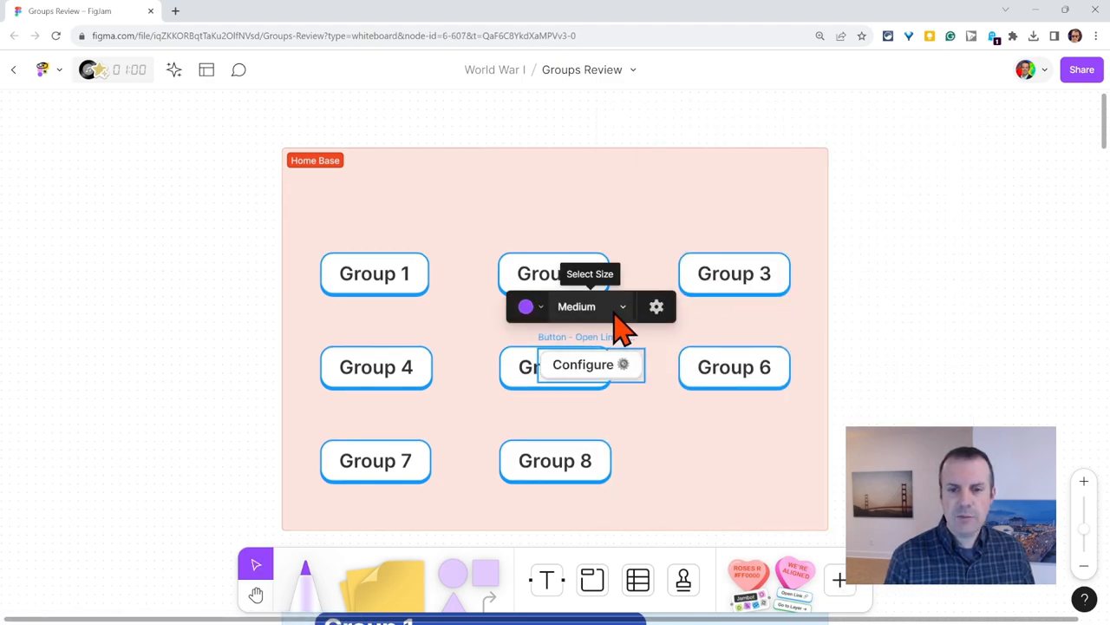
Make the new button large and blue
click(592, 306)
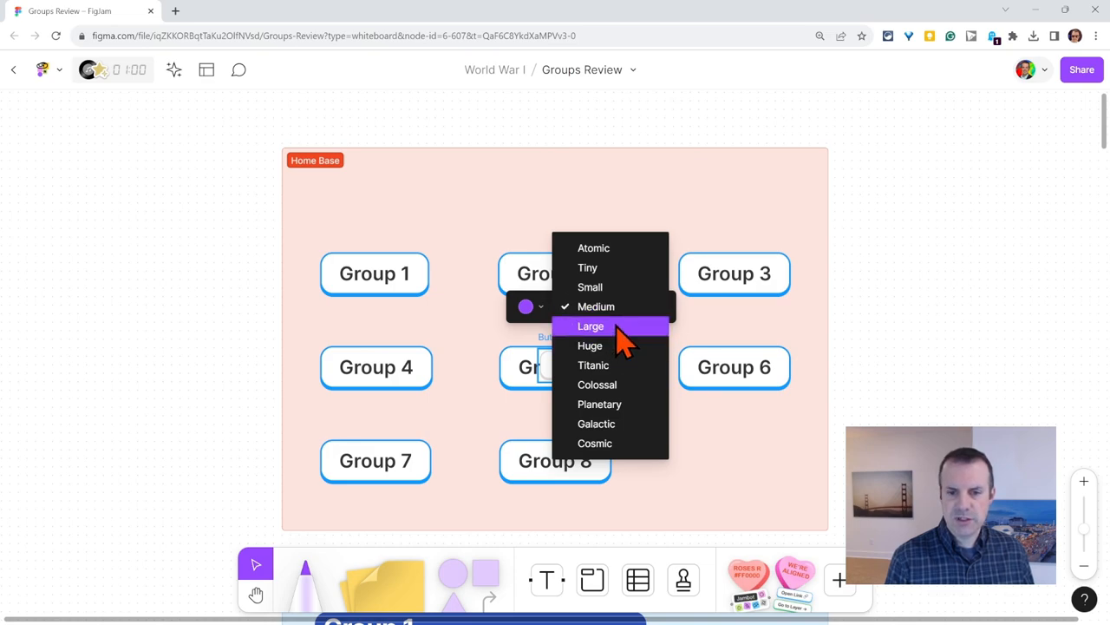
click(590, 326)
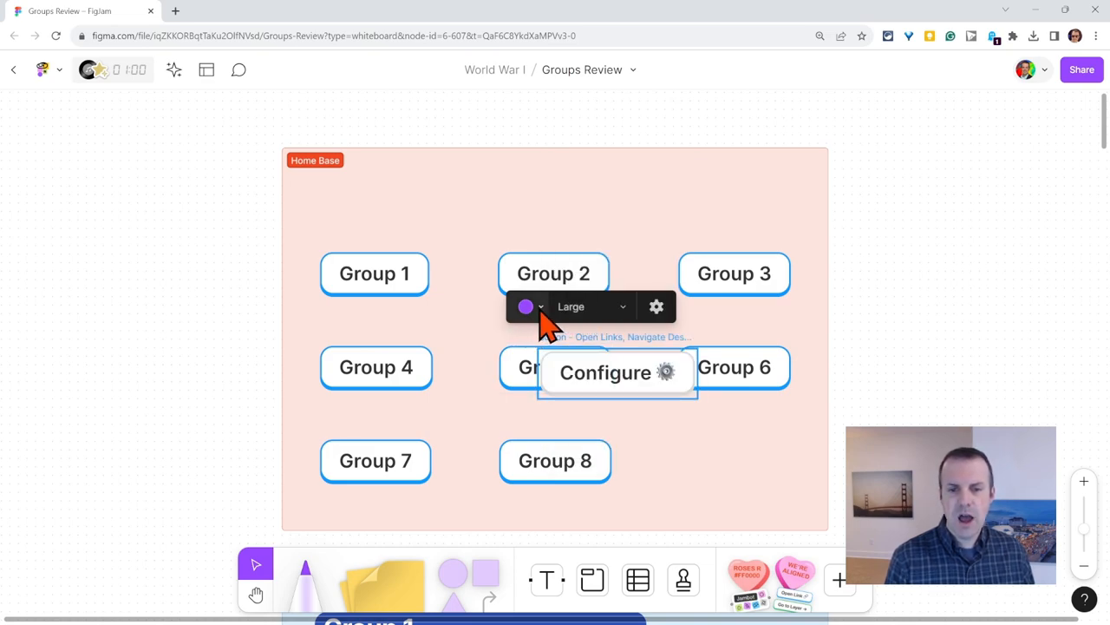
click(526, 305)
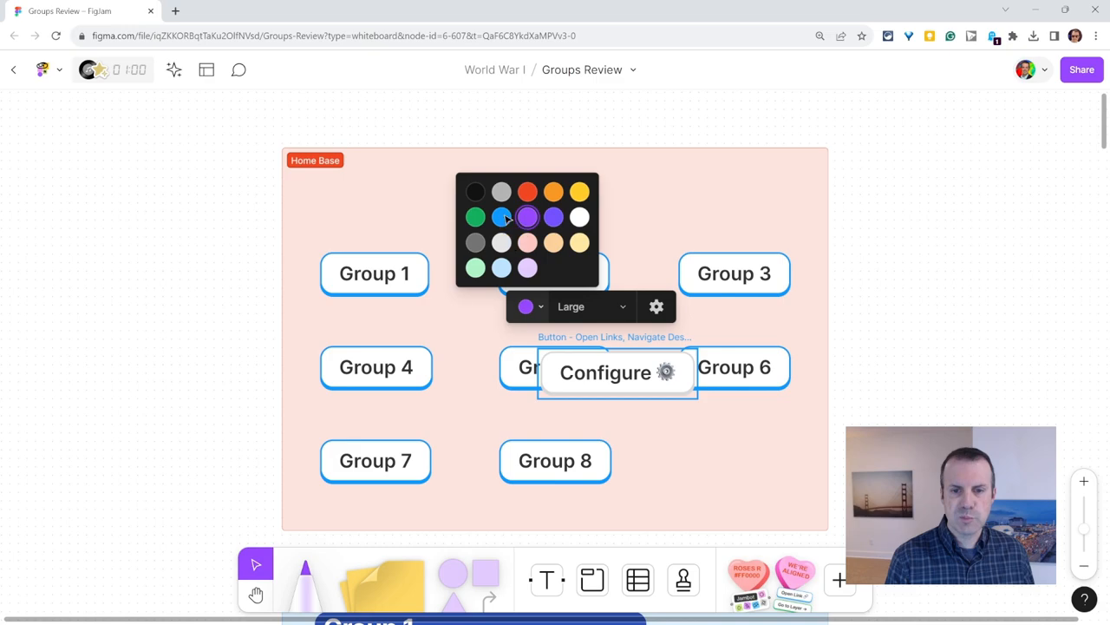
click(499, 217)
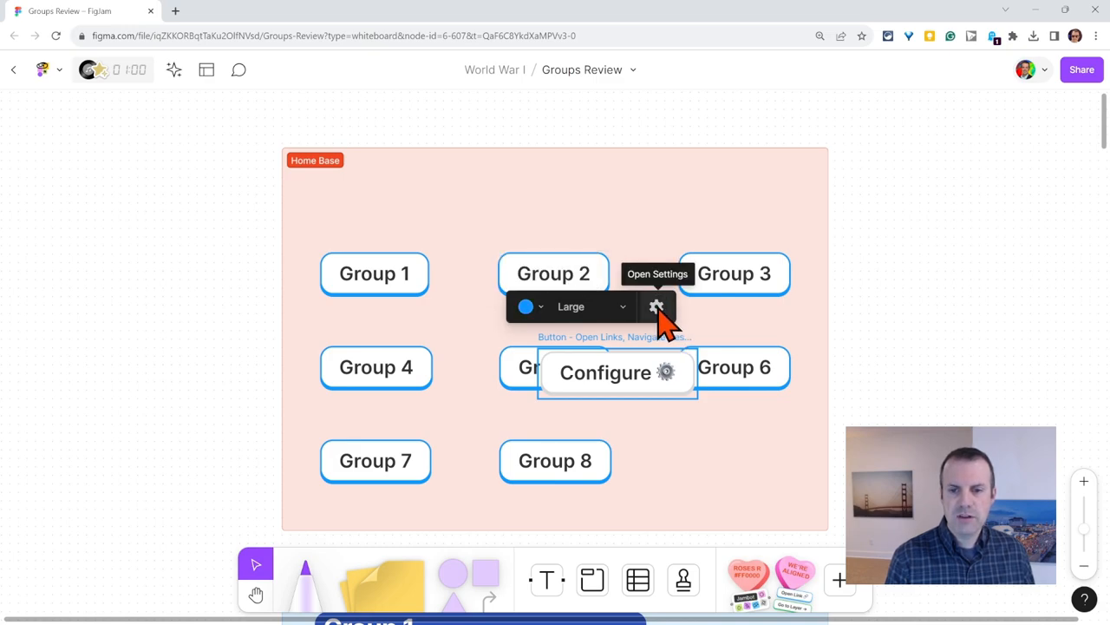
Label the button 'Gr' (Group 9) in its settings and scroll to the Group 9 section
click(656, 305)
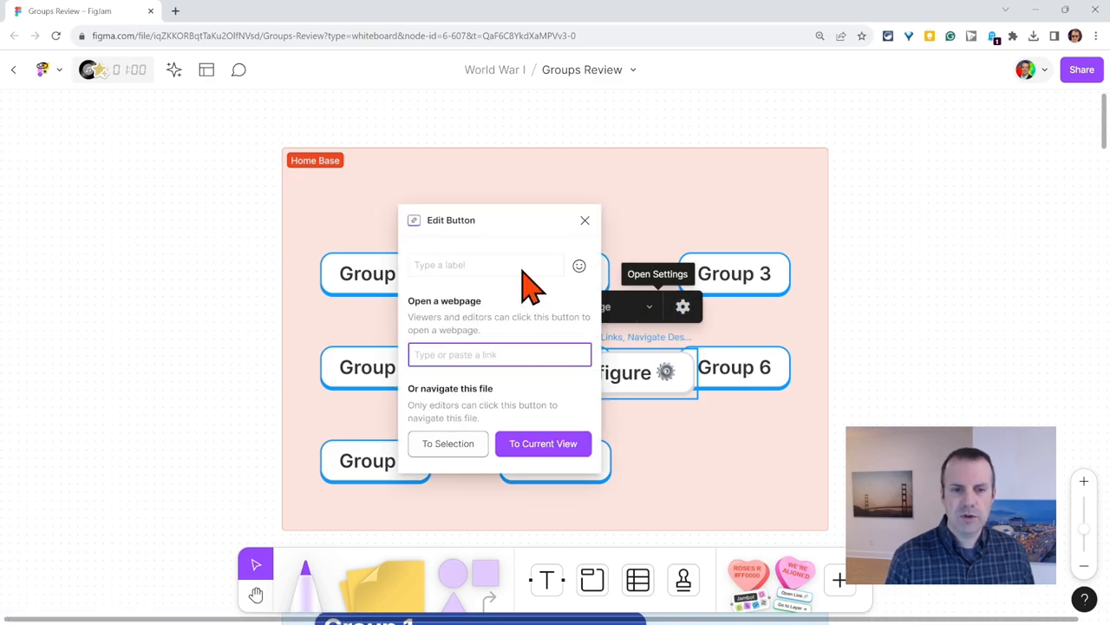
text(Group 9)
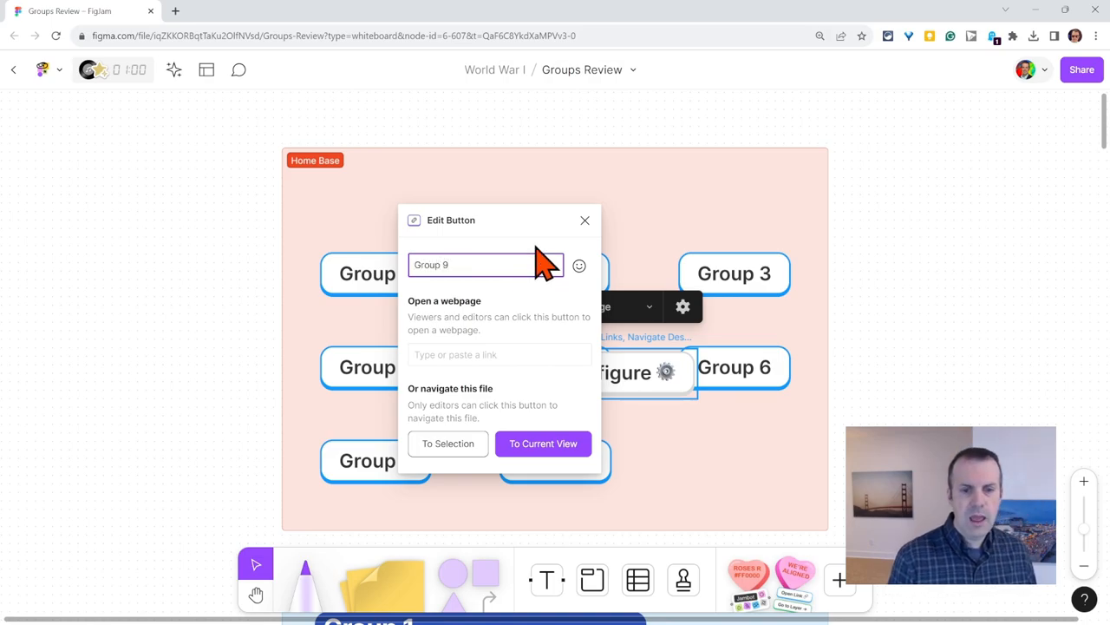
scroll(down, 3)
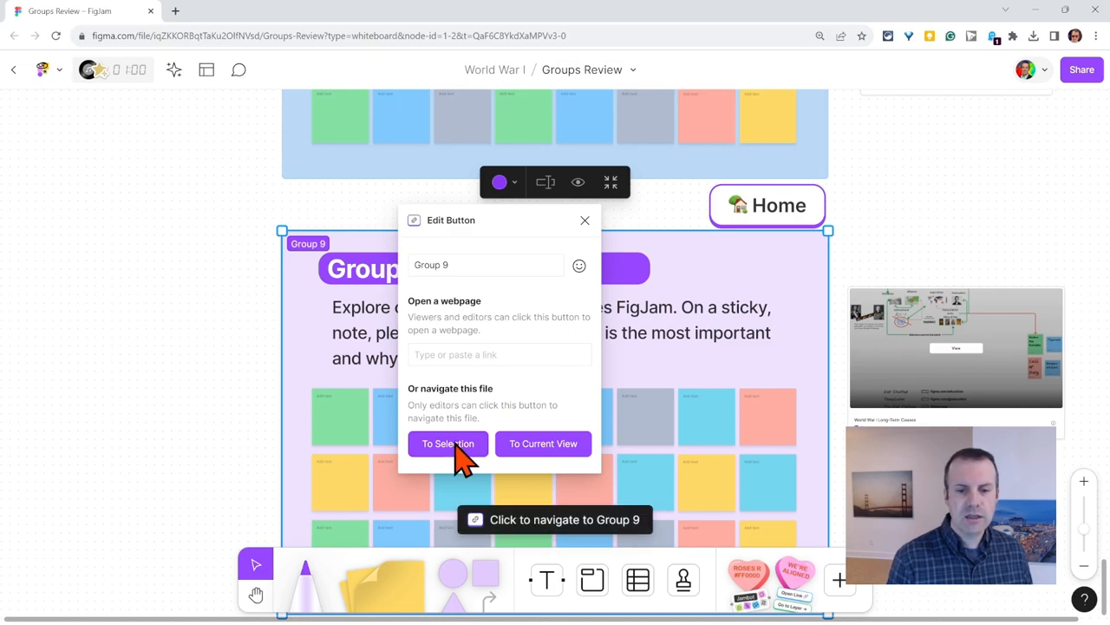
mouse_move(767, 442)
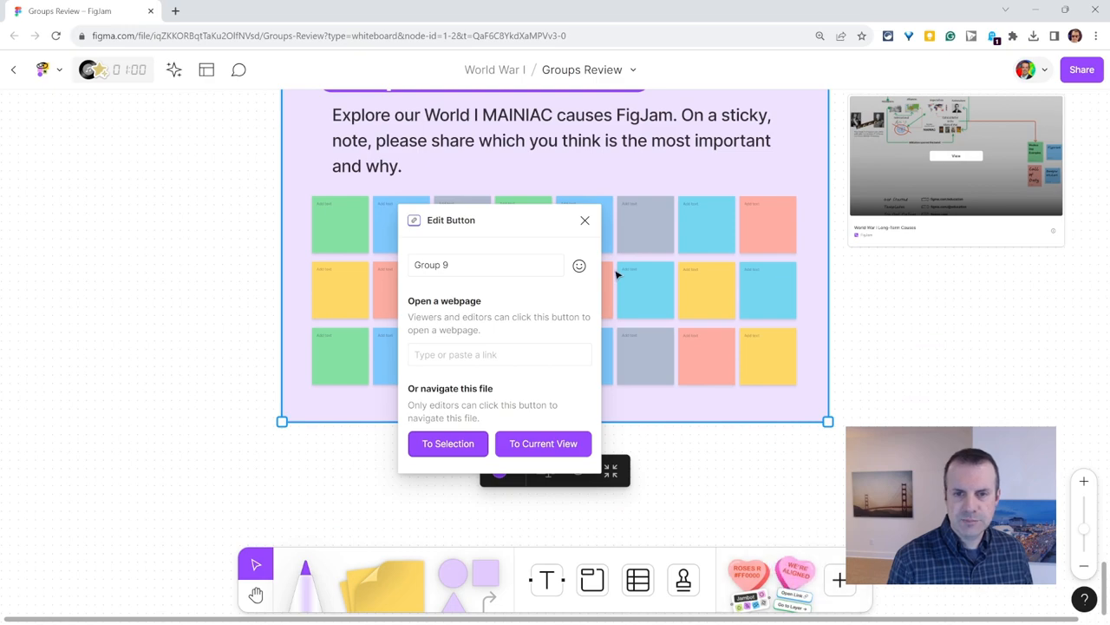
Insert another Open Links, Navigate button widget into the Group 9 section
click(840, 579)
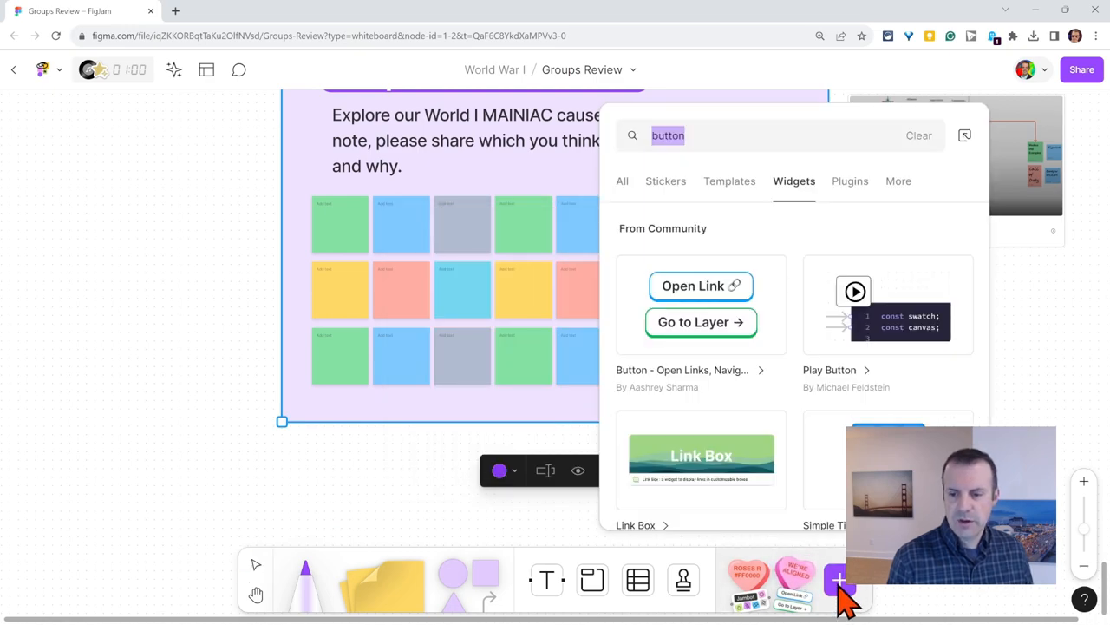
click(701, 284)
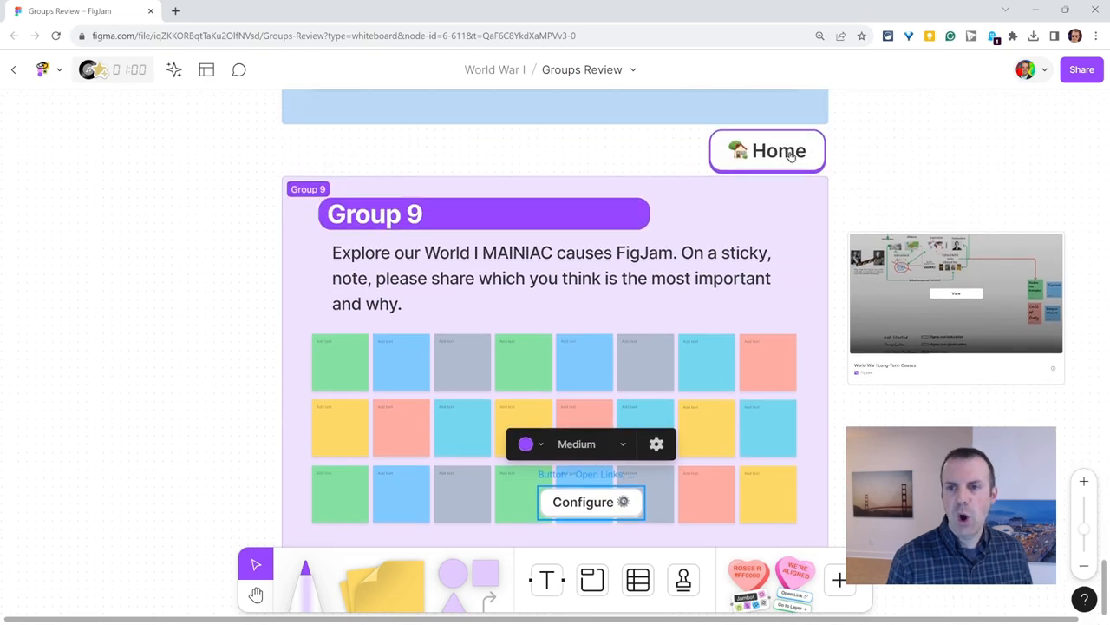
right_click(767, 149)
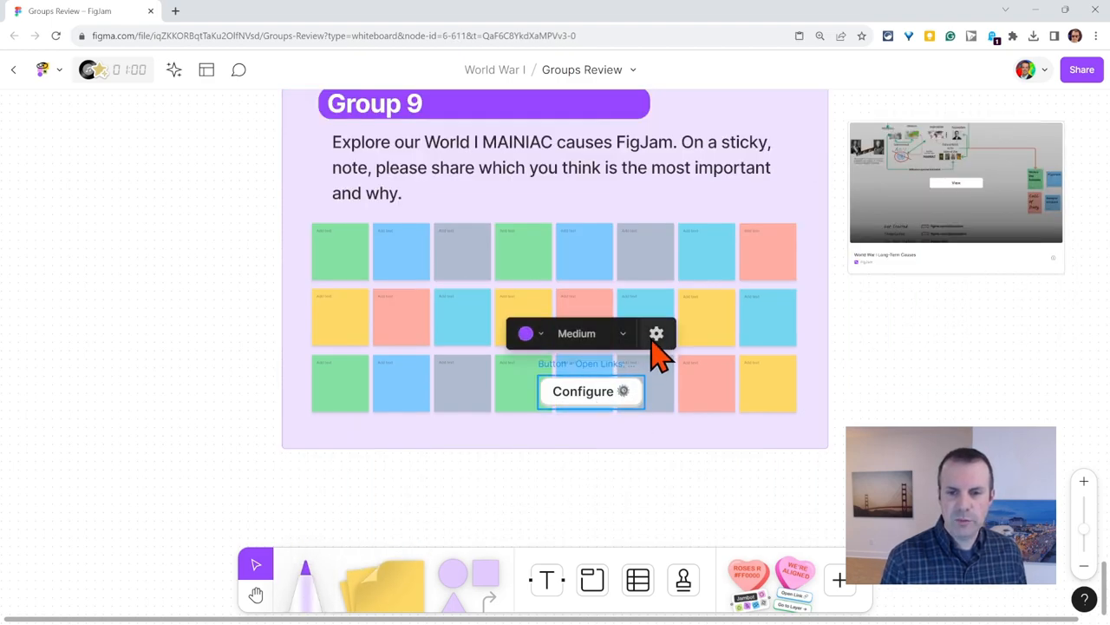
Make the new button large and start its Home label in the settings
click(576, 333)
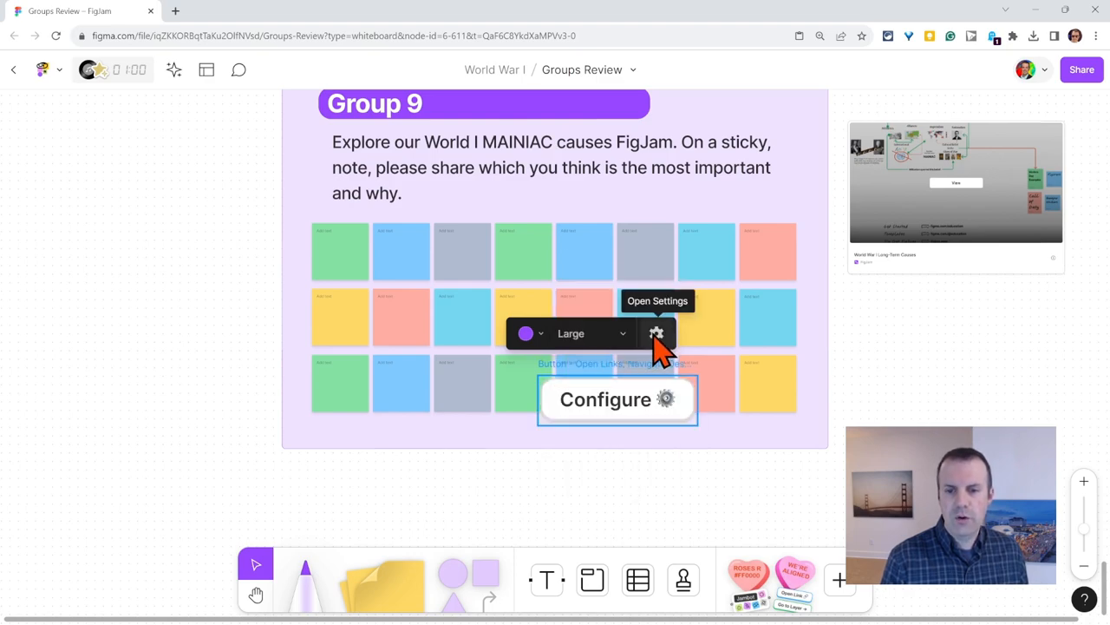
click(657, 333)
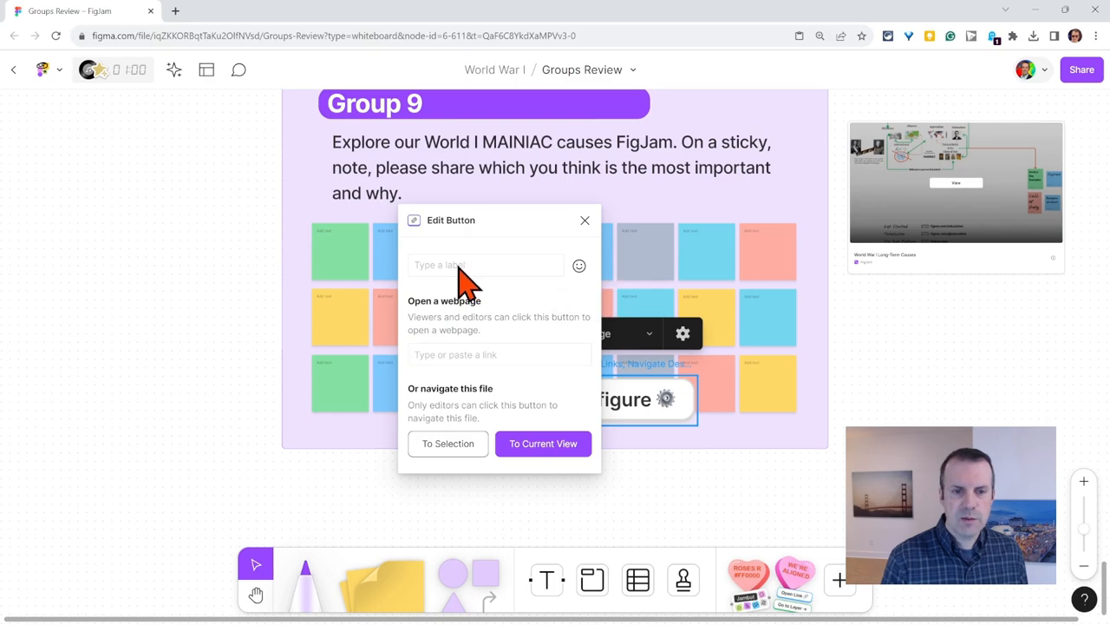
click(580, 265)
text(Home)
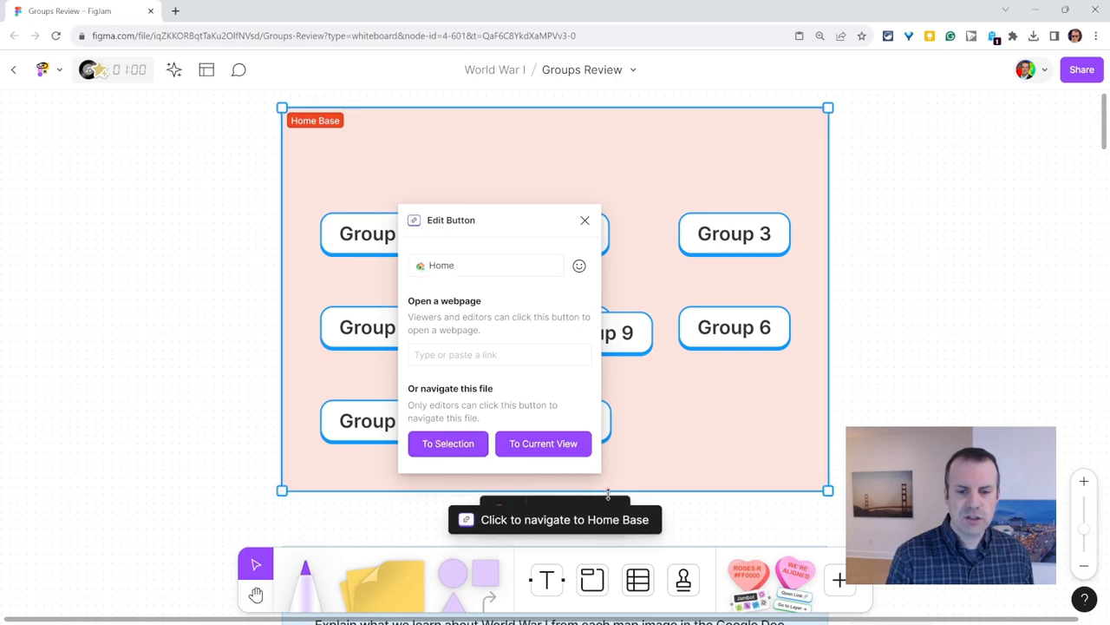
mouse_move(608, 312)
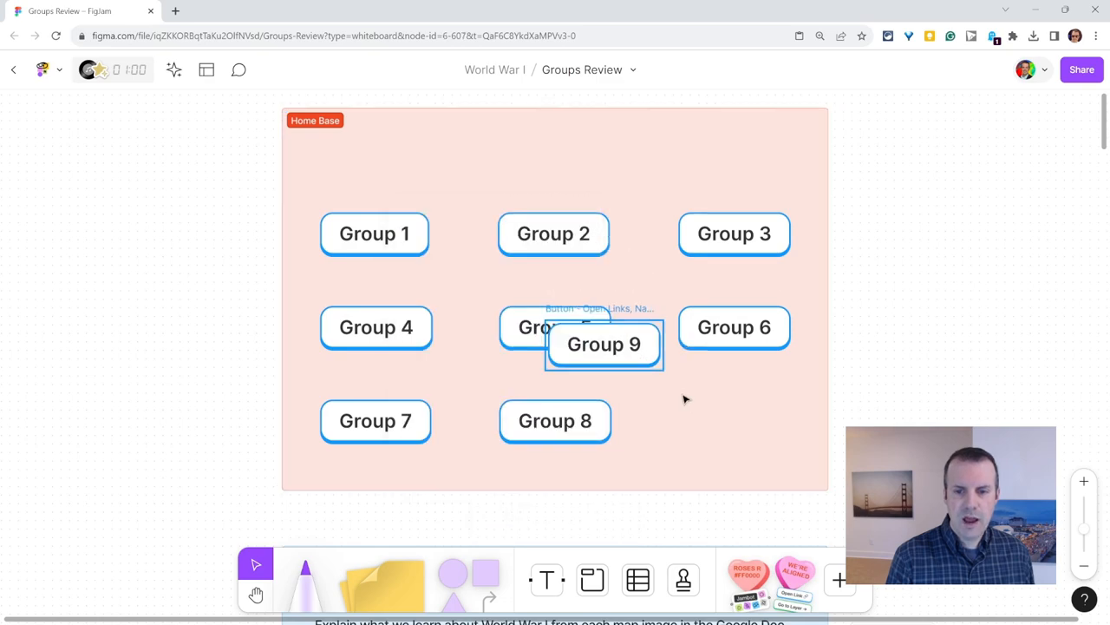
Drag the Group 9 button into its grid slot, place the Home button and jump back to Home Base
drag(603, 343, 734, 421)
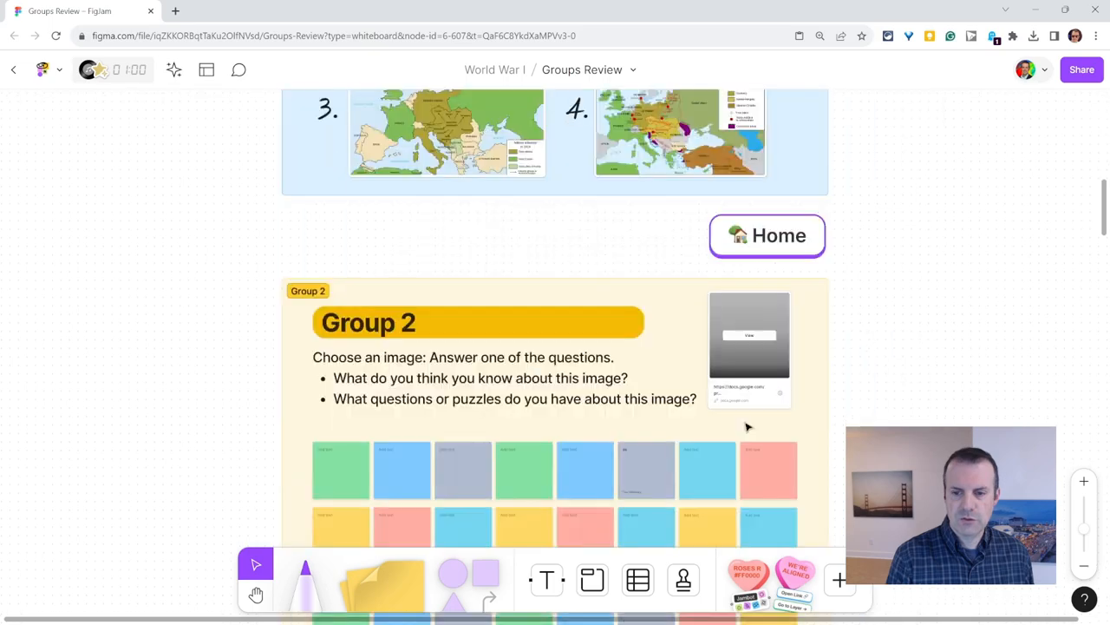
click(767, 236)
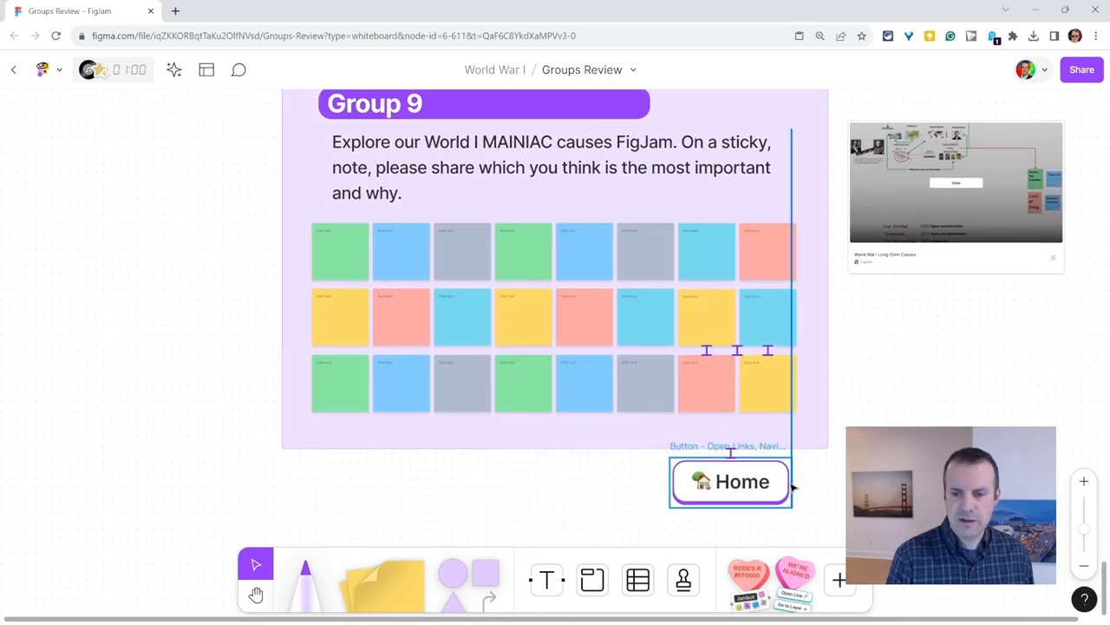
click(730, 482)
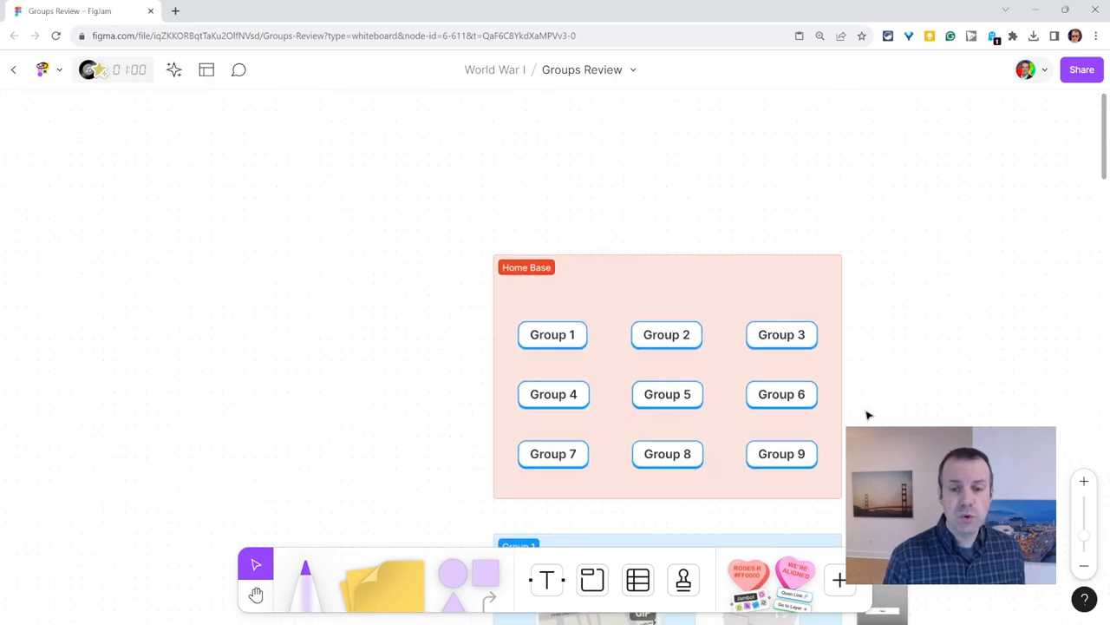
Select the Home Base section and bring it to the front
click(1082, 70)
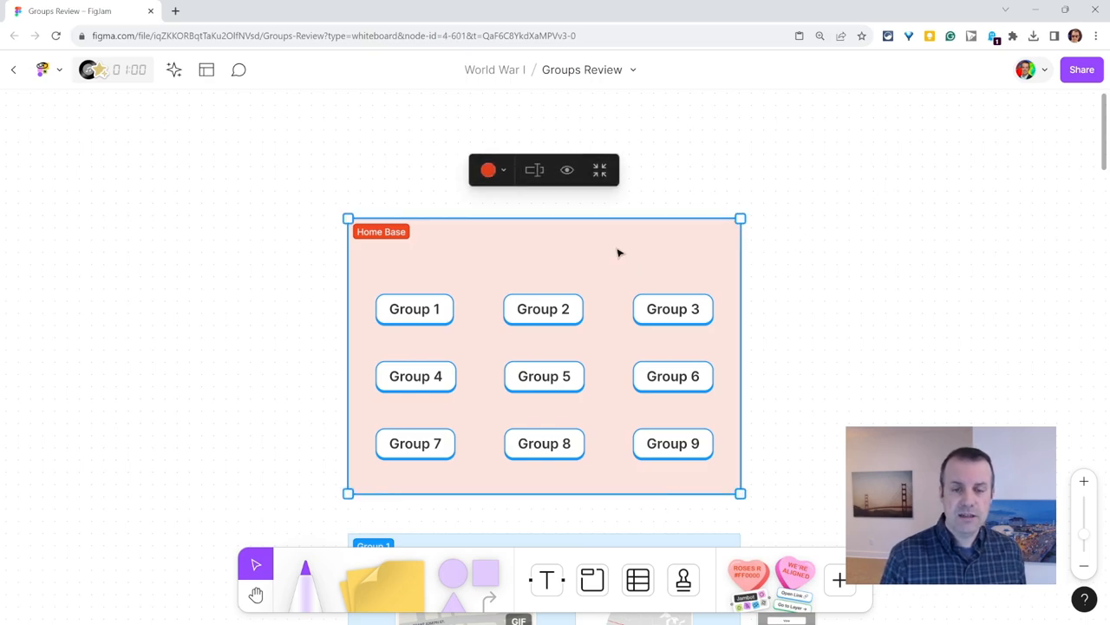
right_click(619, 253)
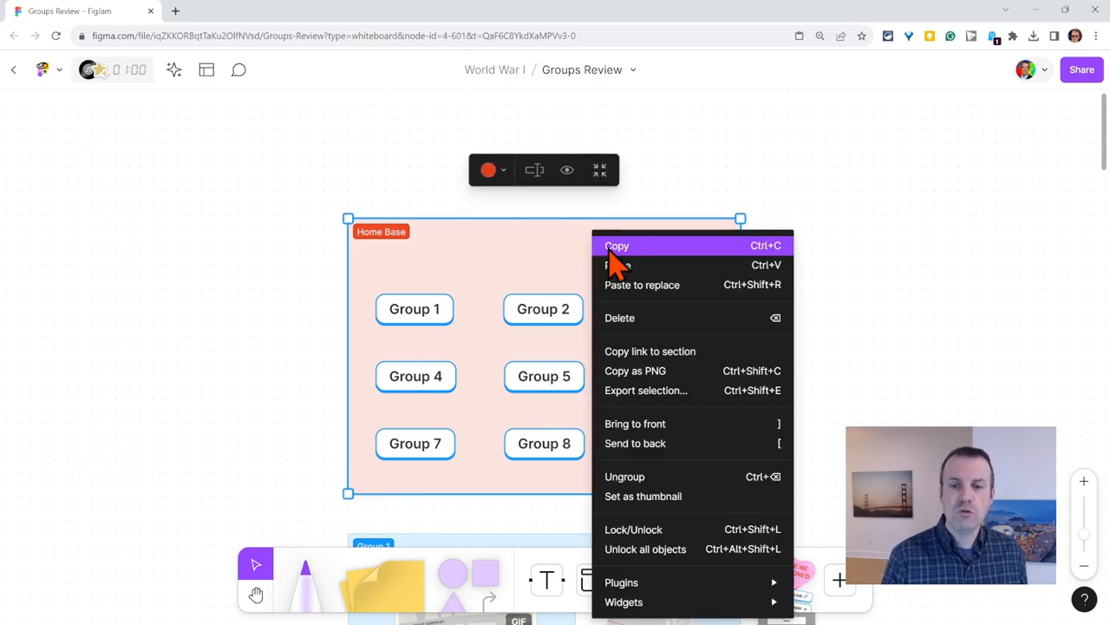
mouse_move(635, 423)
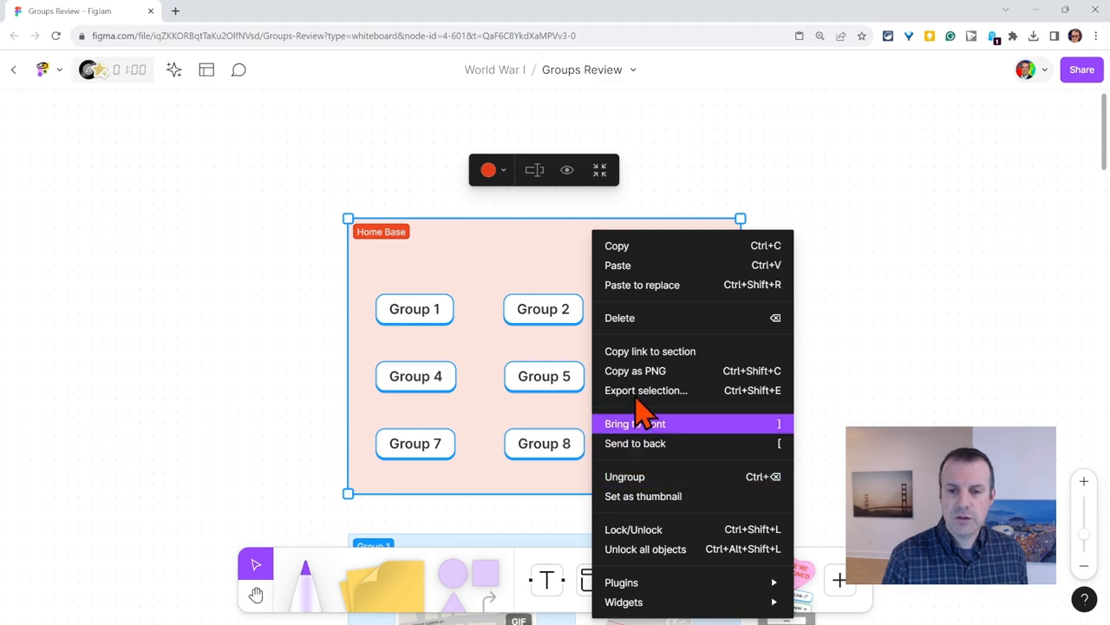
click(649, 350)
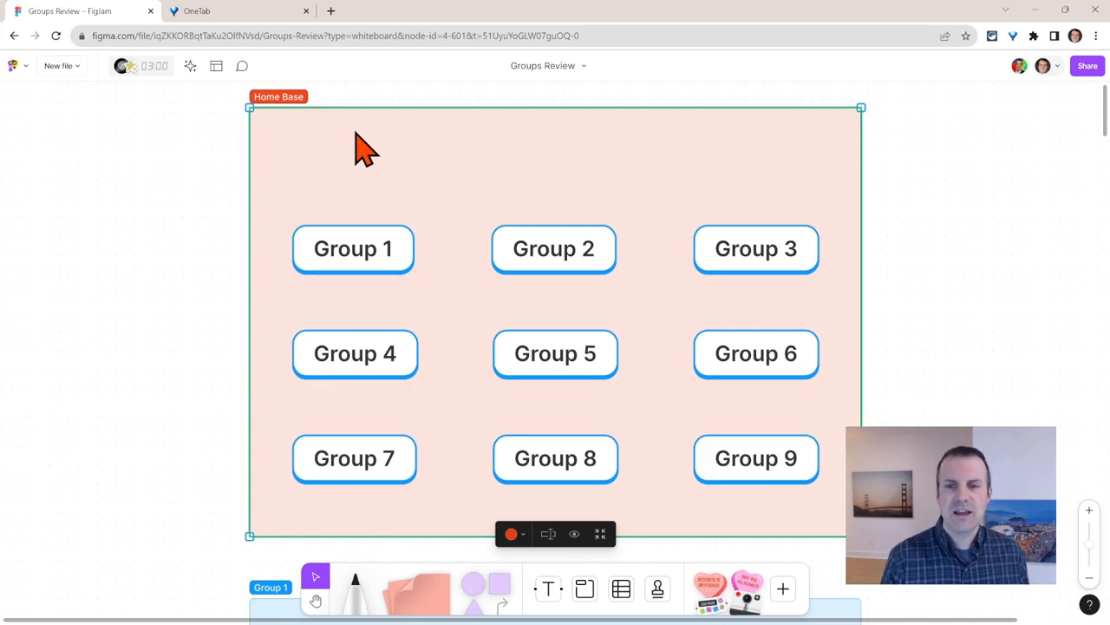
mouse_move(569, 365)
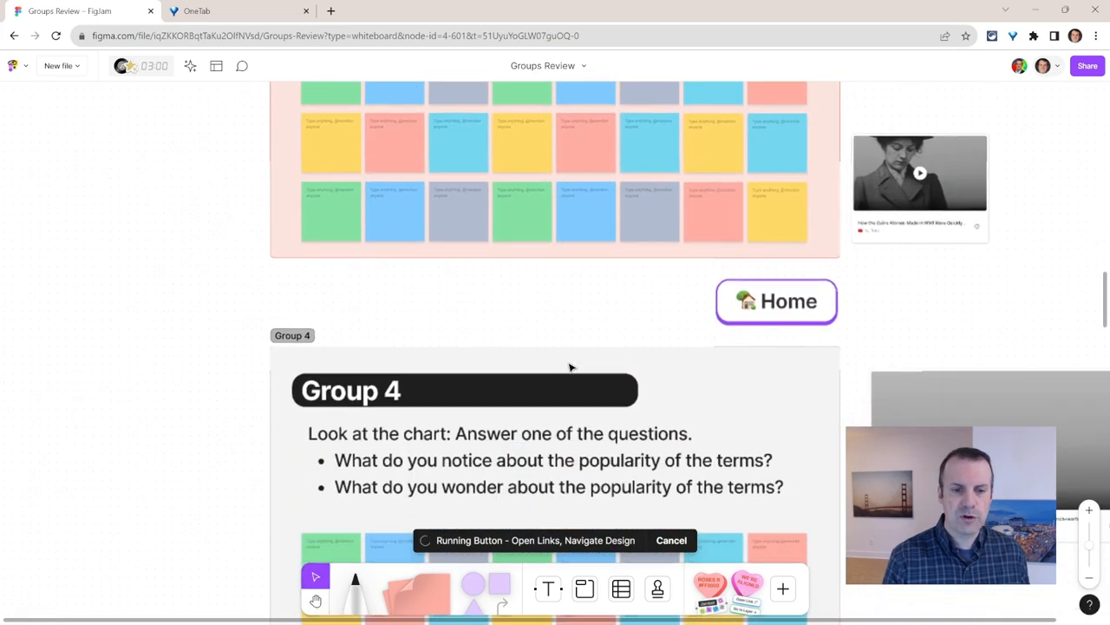
Scroll the board toward the Group 4 section
scroll(down, 3)
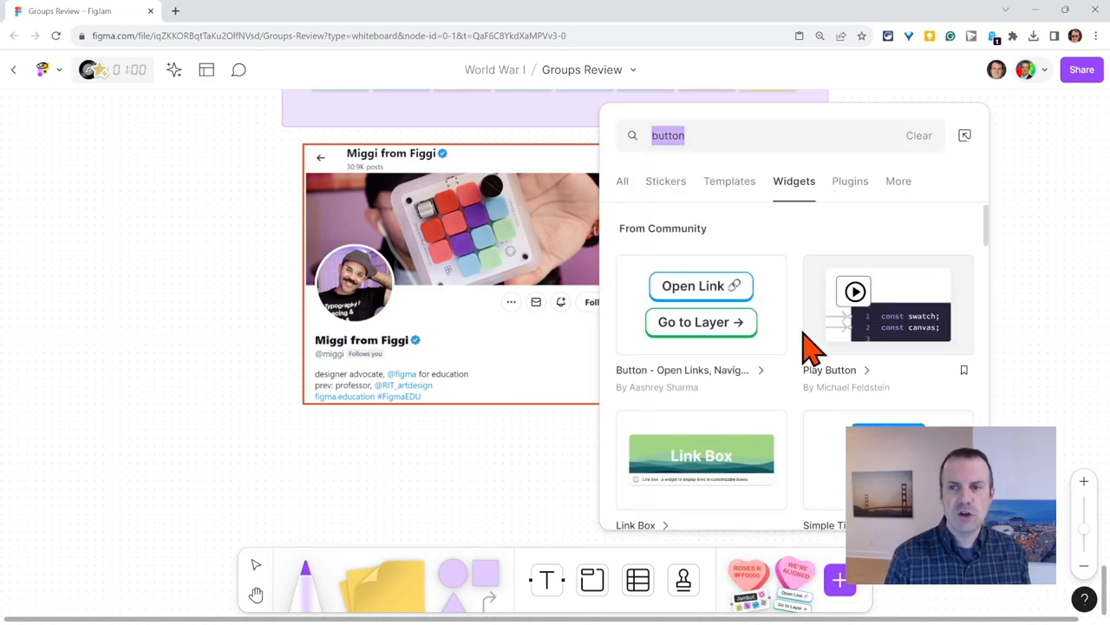
mouse_move(819, 333)
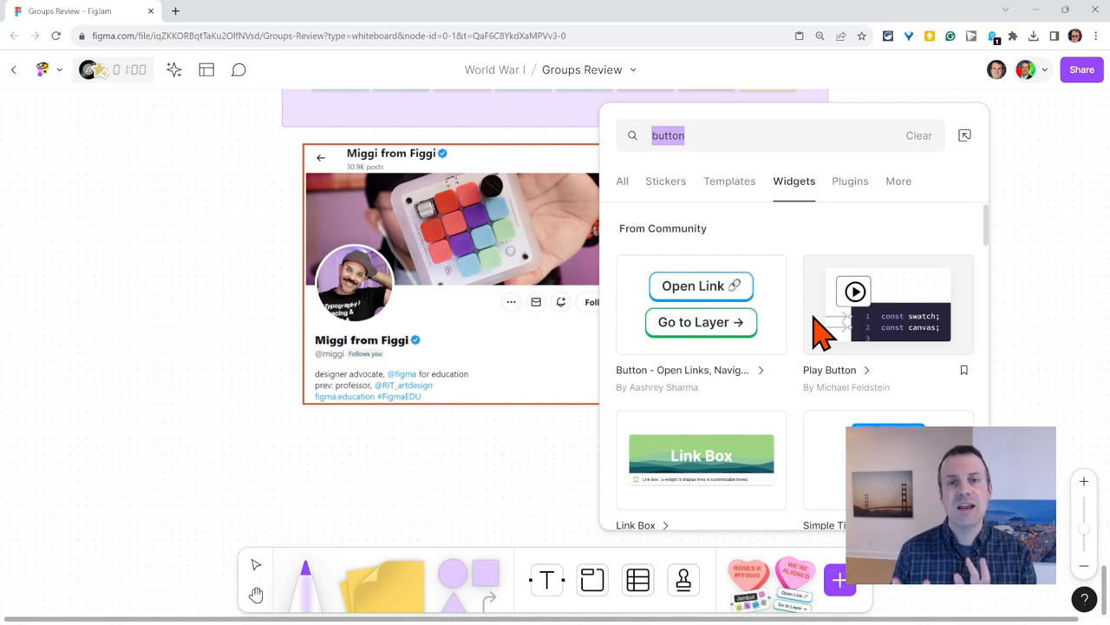